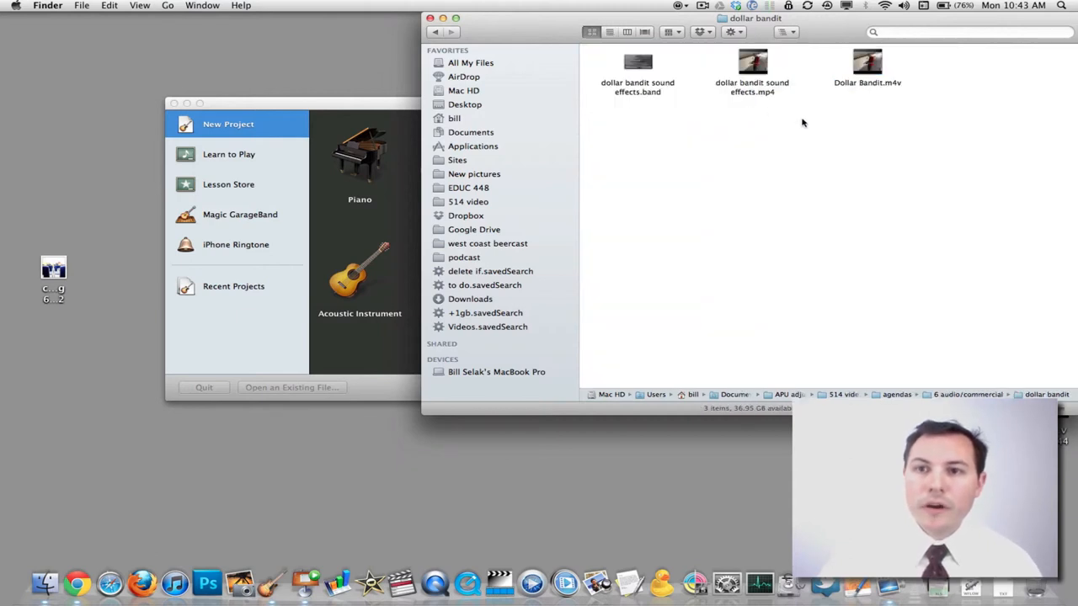
Start a new Movie project named 'trader dollar' from the project chooser.
click(866, 65)
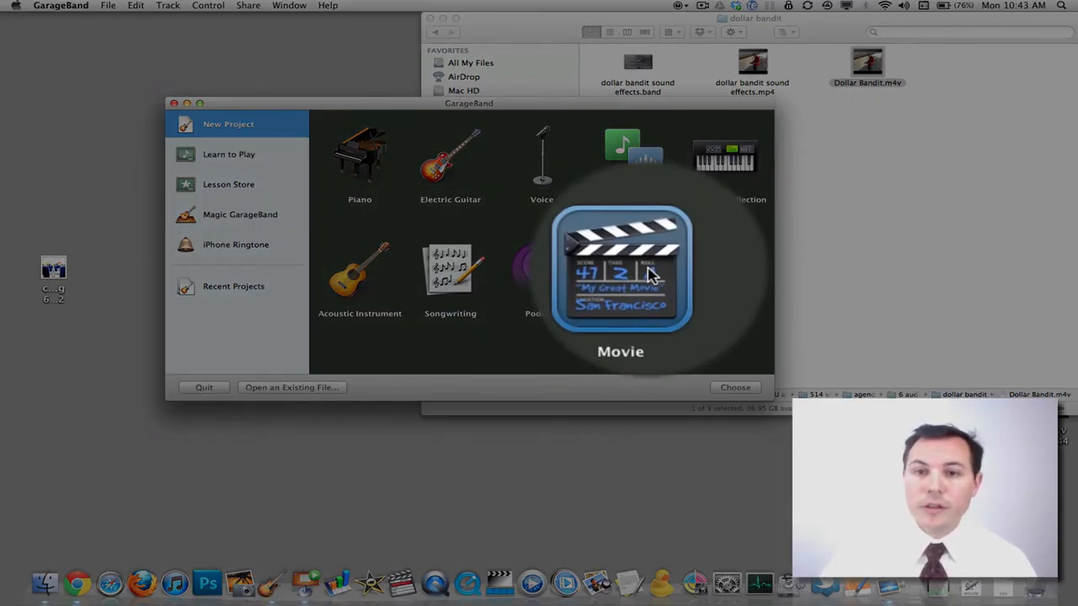
click(734, 387)
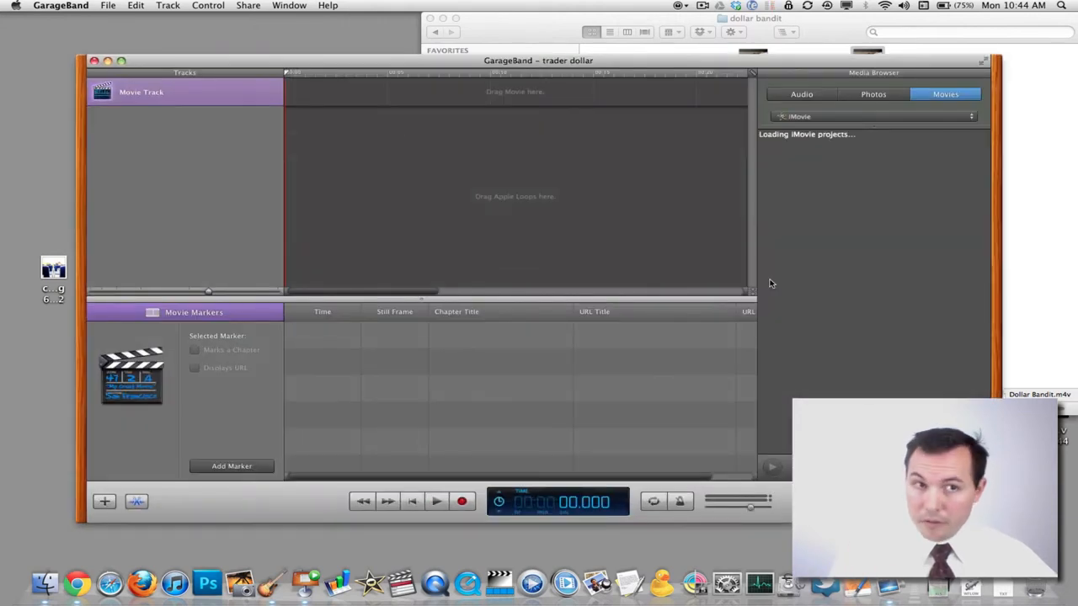
Rename Dollar Bandit.m4v to Dollar Bandit.mp4 and confirm using the .mp4 extension.
drag(539, 61, 463, 69)
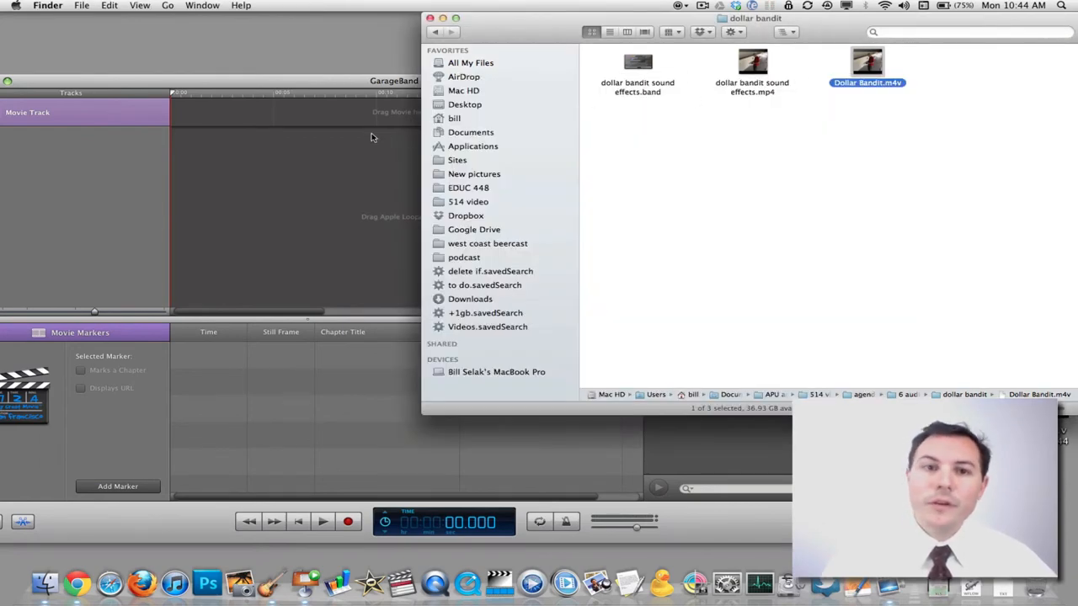
drag(867, 64, 305, 121)
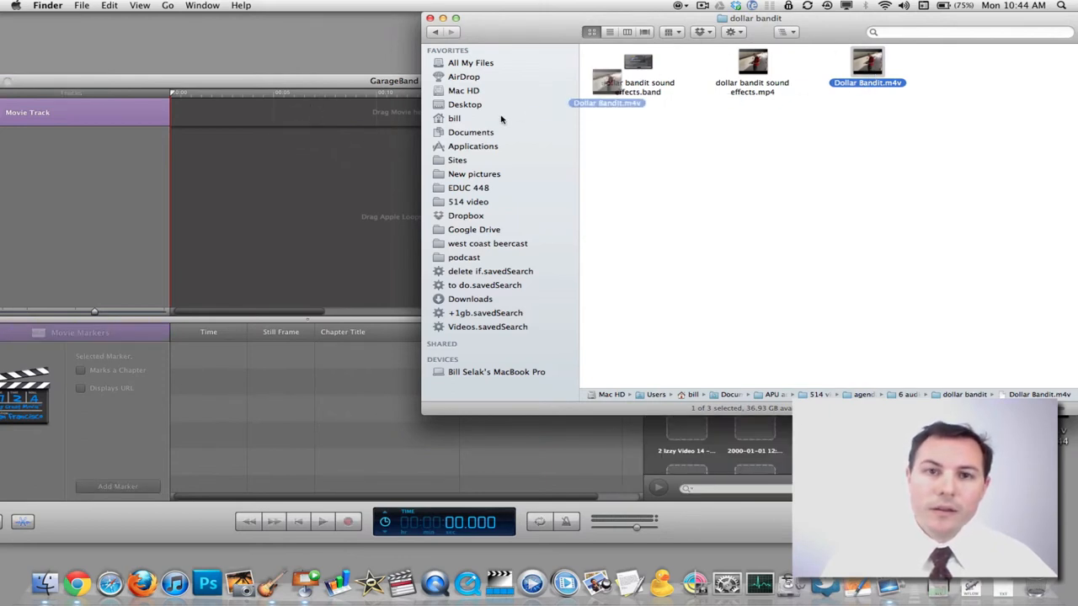
drag(868, 67, 299, 115)
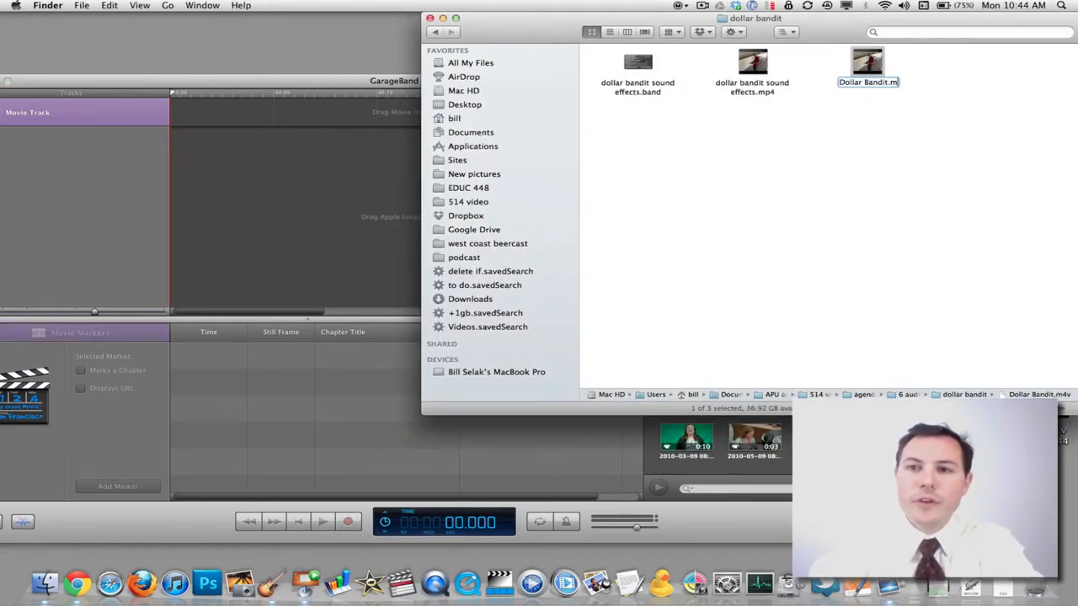
key(Return)
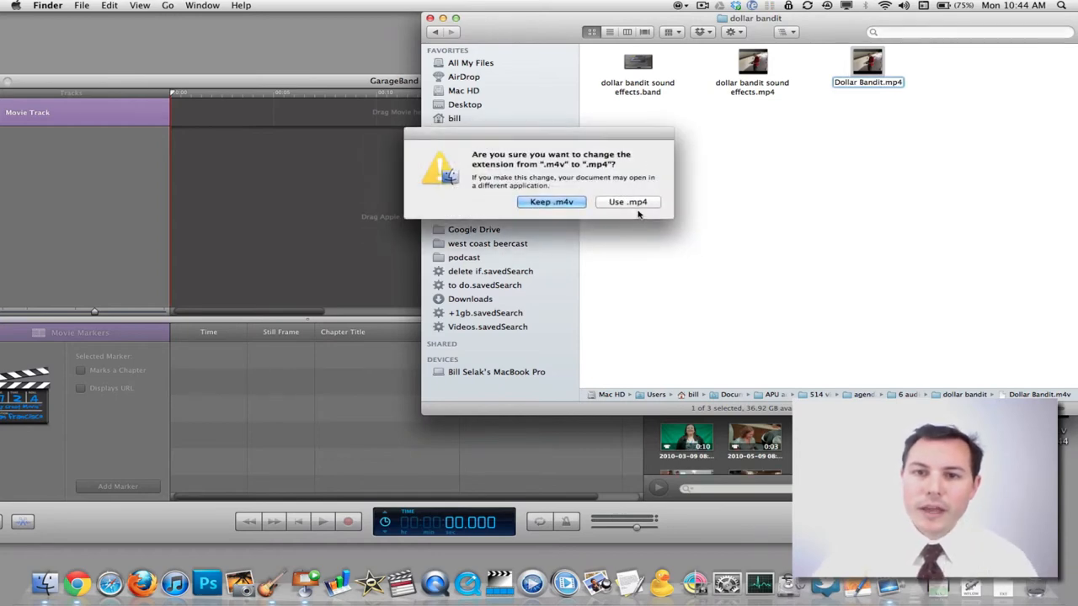
click(552, 202)
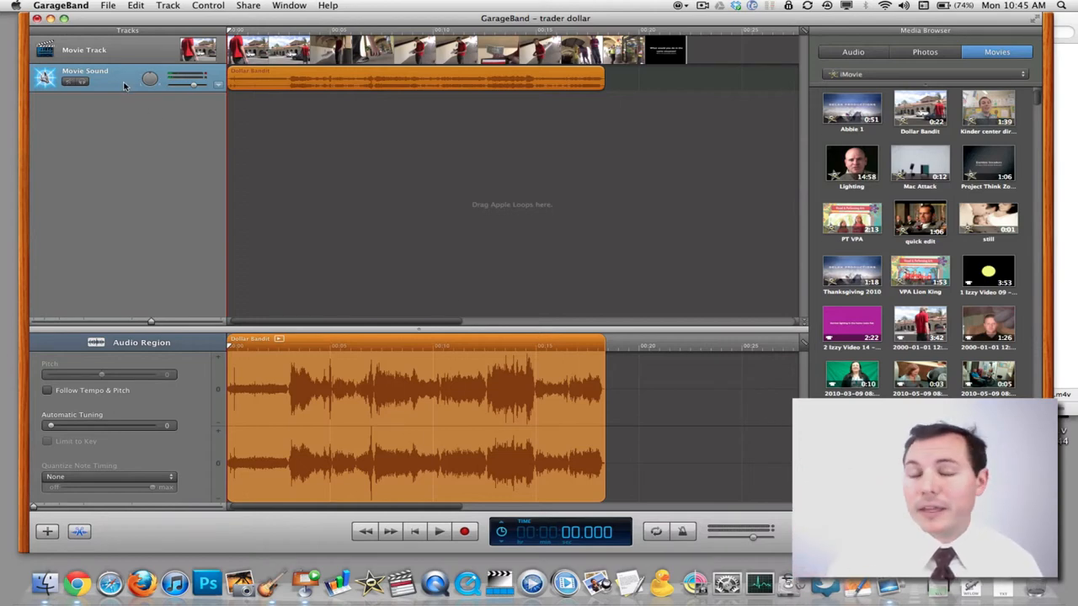
Select the Movie Sound track and remove it, leaving only the Dollar Bandit video track.
click(435, 532)
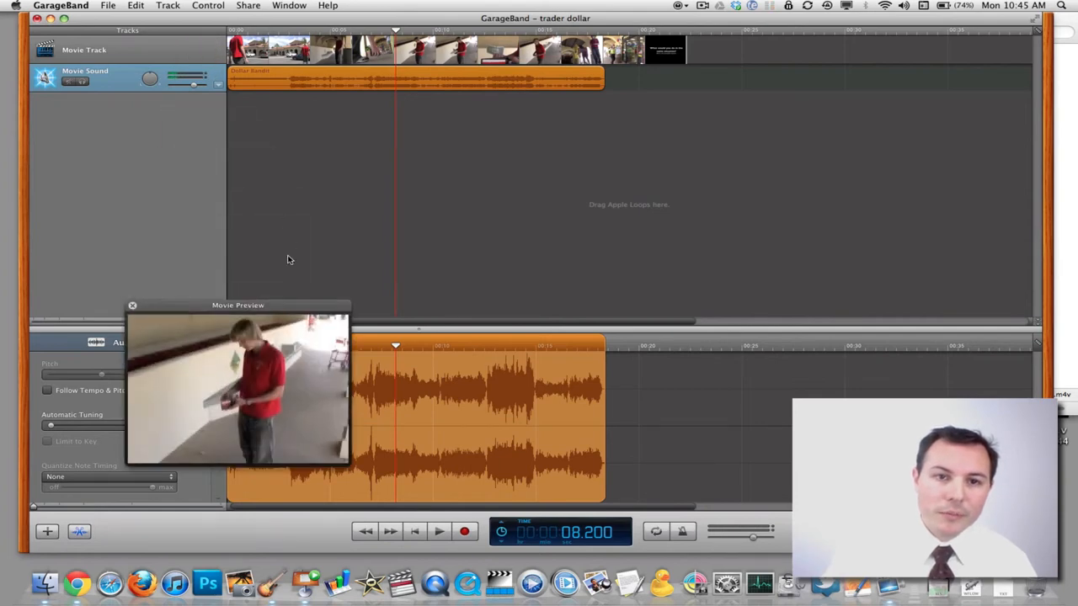
drag(238, 305, 855, 59)
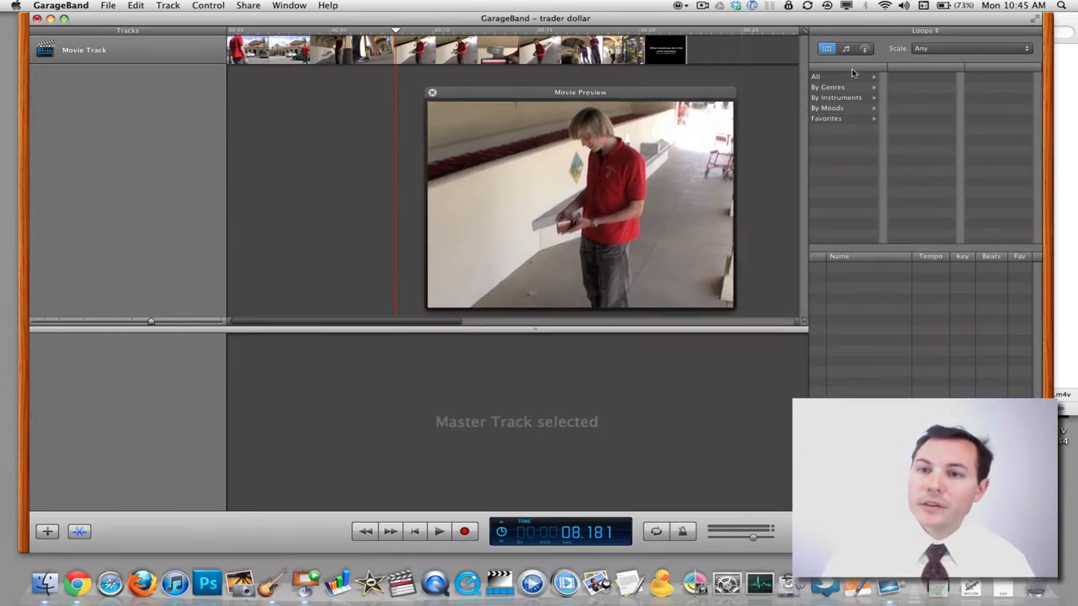
Browse the Loop Browser's Sound Effects and search for 'parking lot'.
click(852, 47)
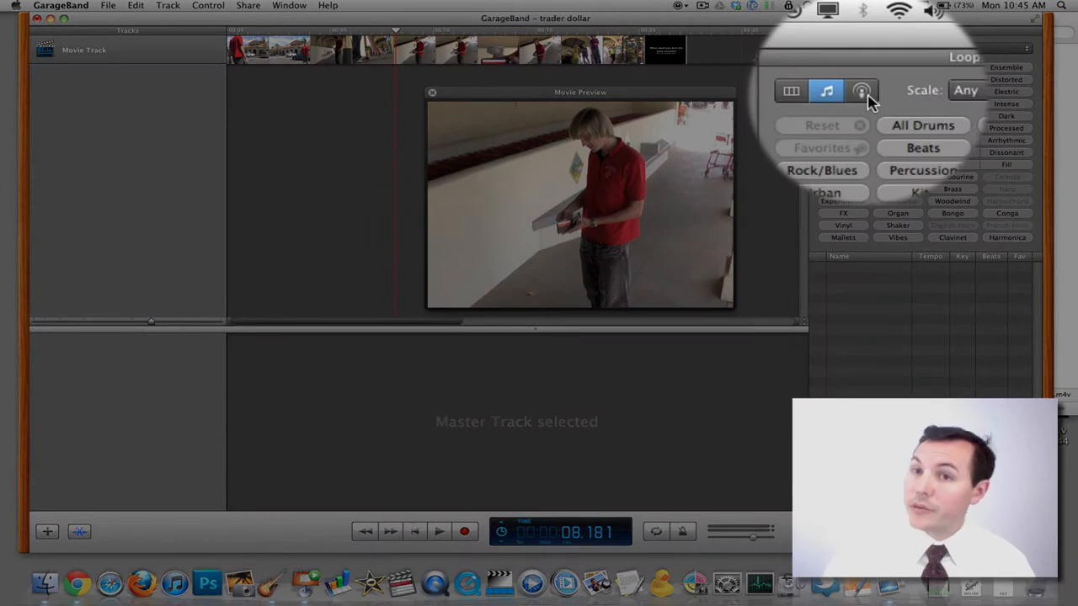
click(859, 91)
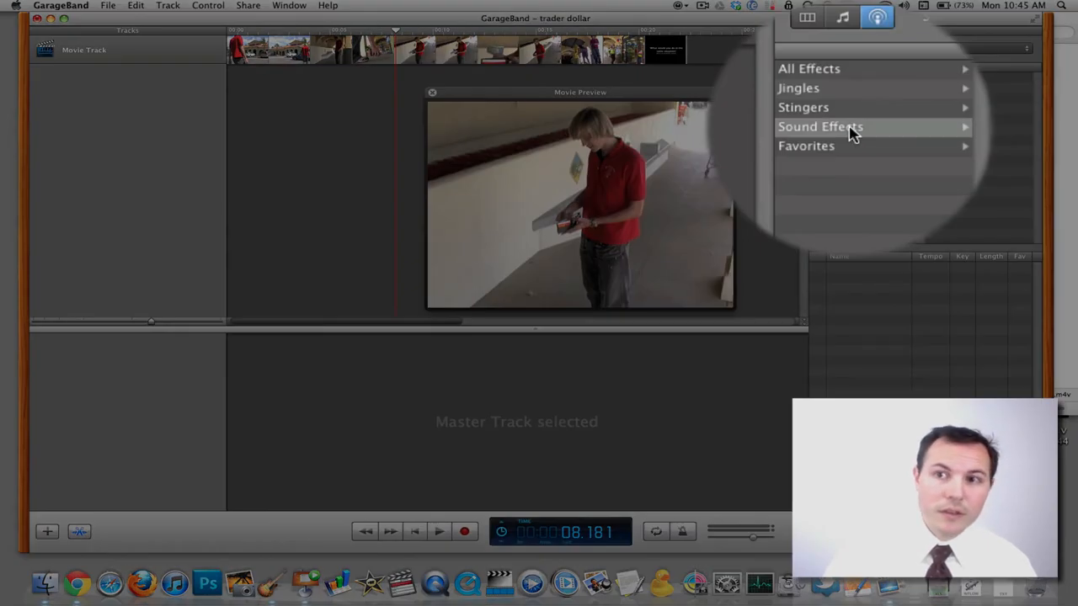
click(849, 126)
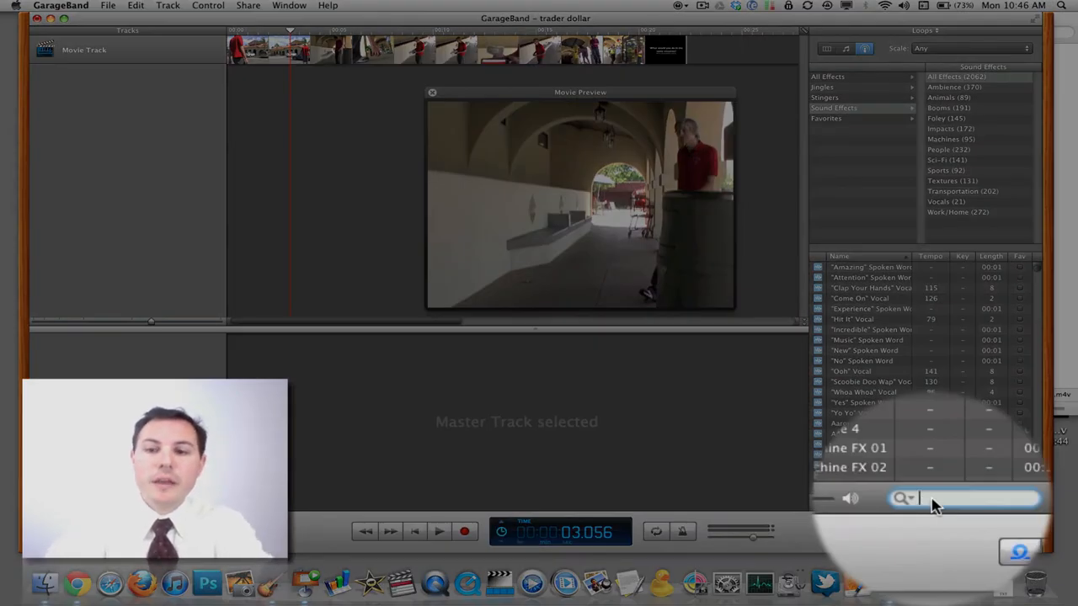
text(parking lot)
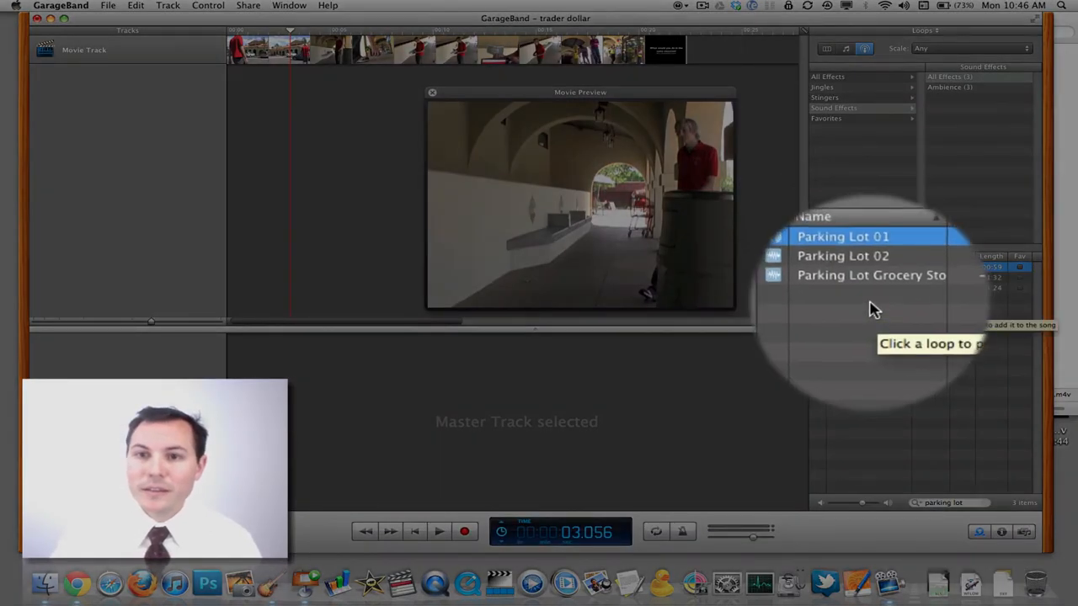
Preview the parking lot results and add Parking Lot 01 as an ambience track under the video.
click(846, 254)
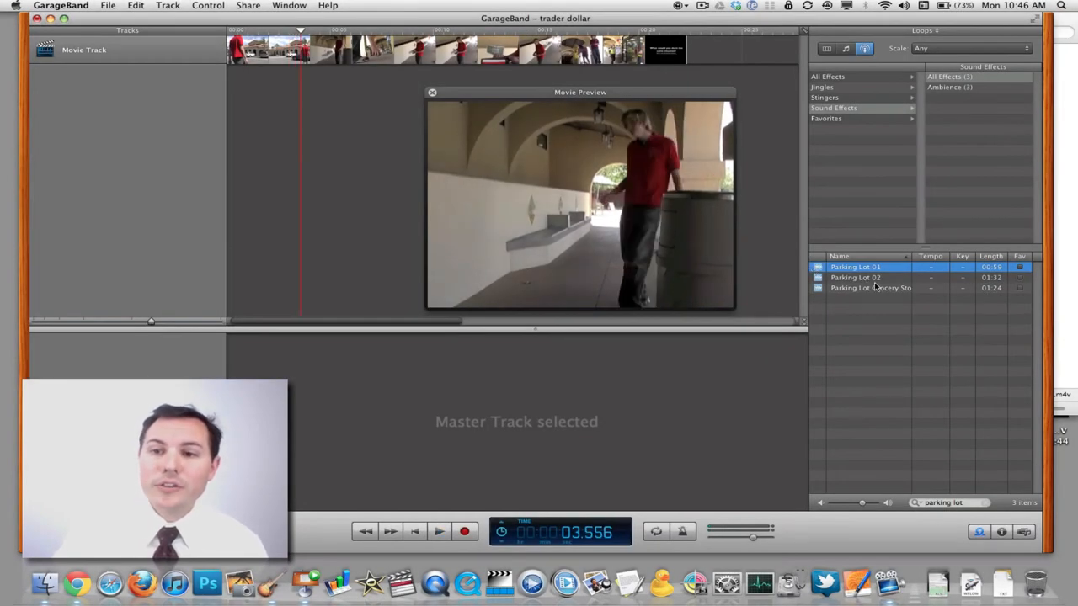
click(869, 288)
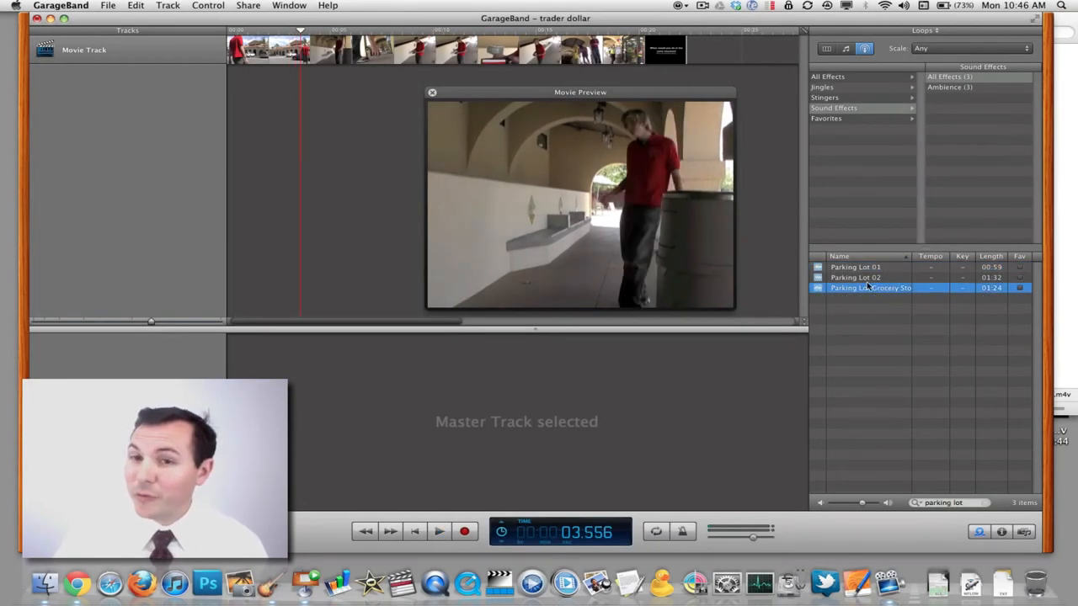
drag(855, 266, 236, 76)
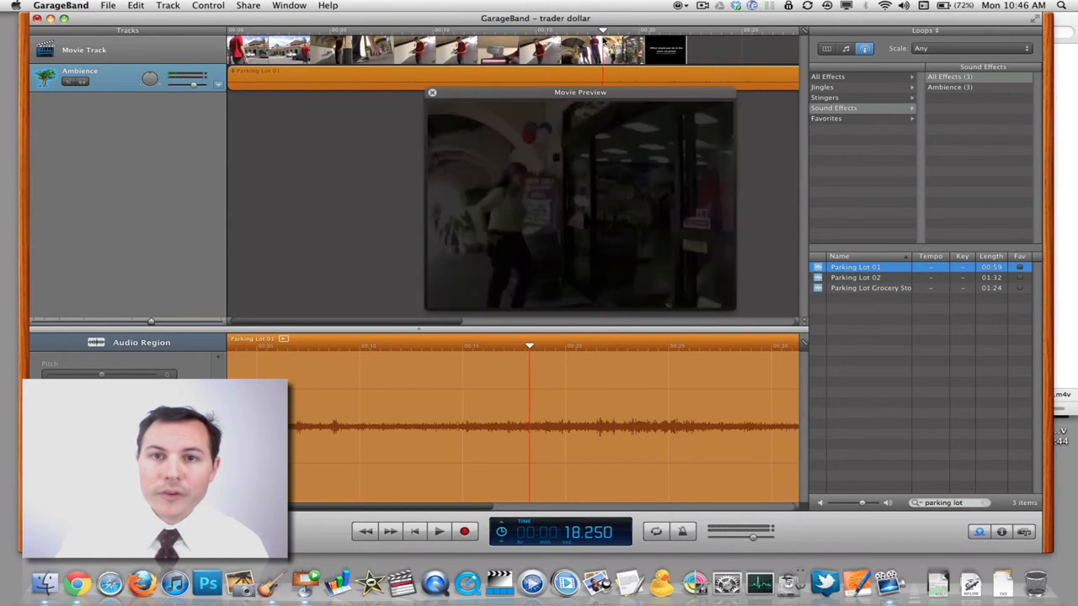
Split the parking lot ambience at the playhead, trim it and fade its track volume out.
click(138, 5)
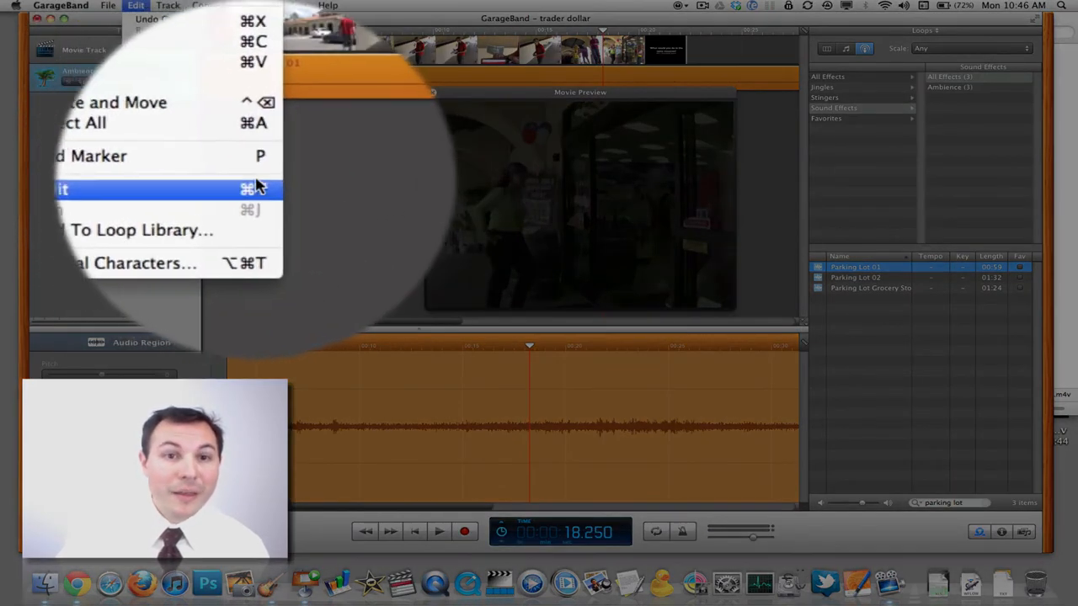
click(51, 188)
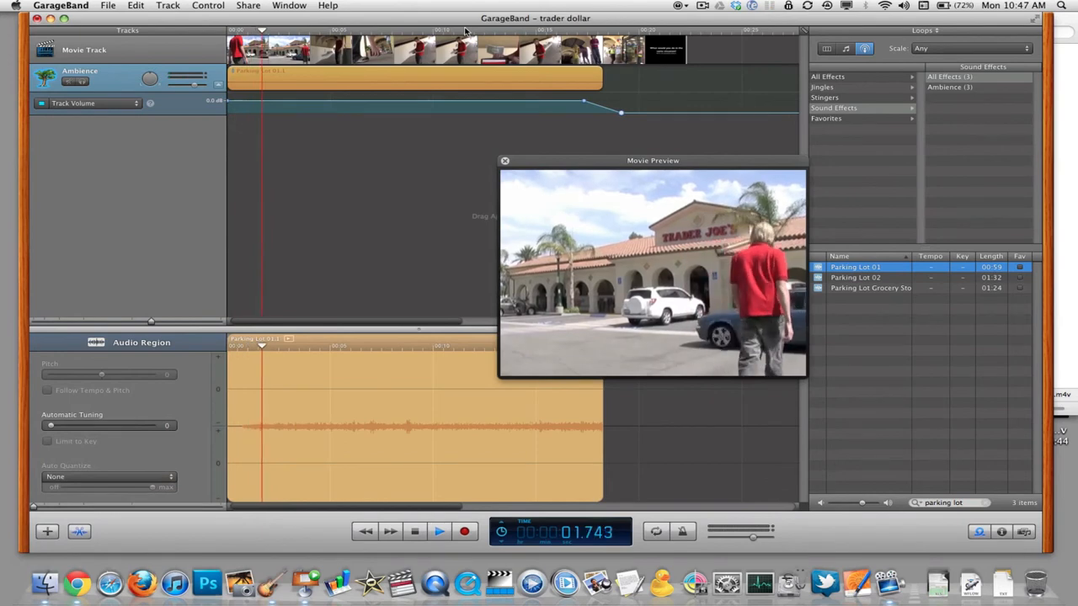
click(436, 533)
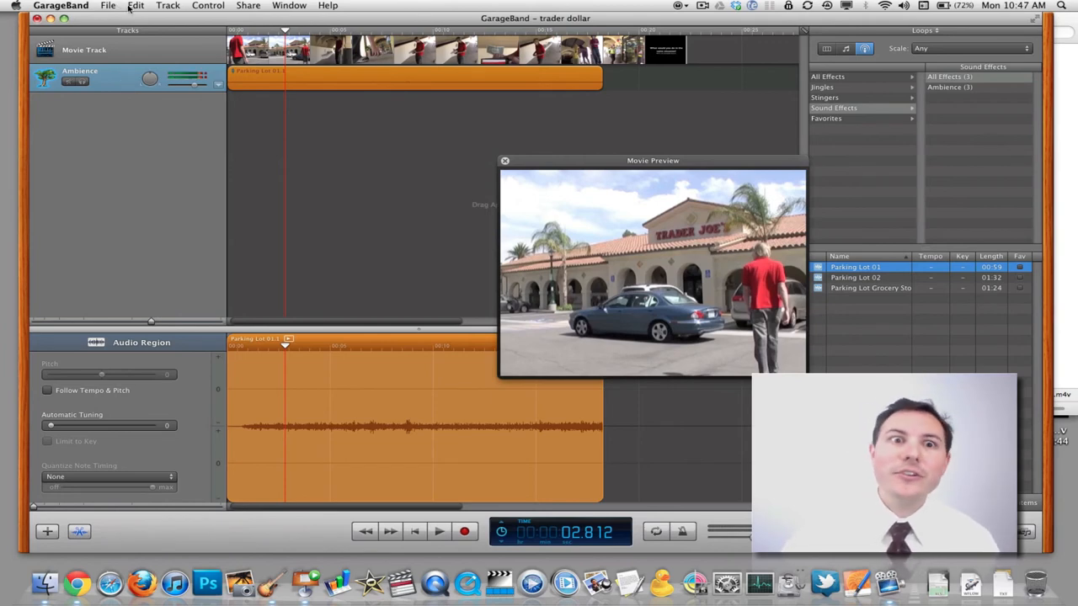
Add a New Basic Track from the Track menu.
click(207, 6)
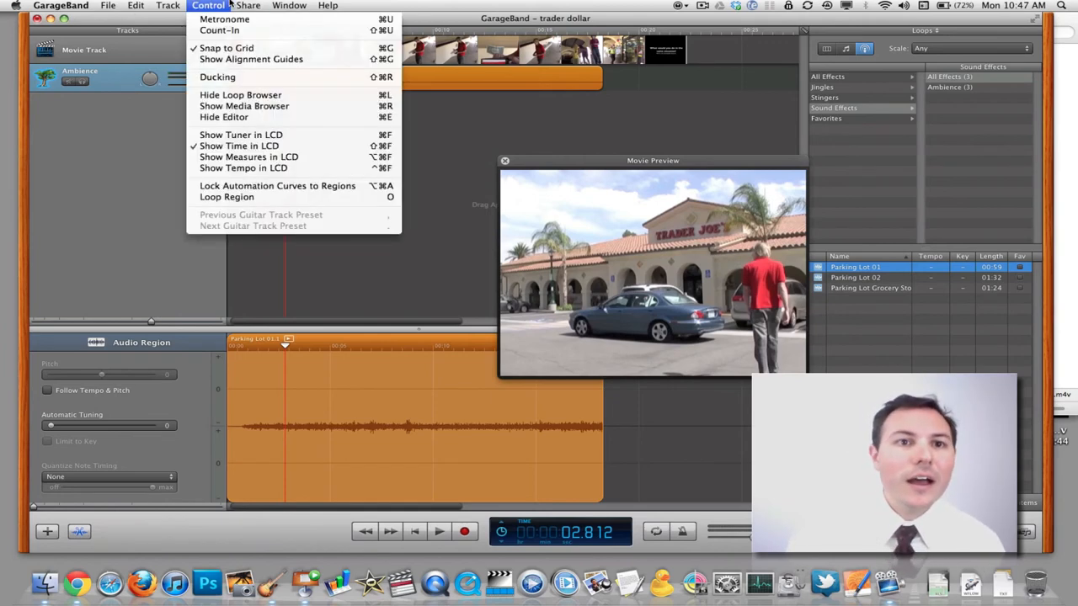
click(169, 7)
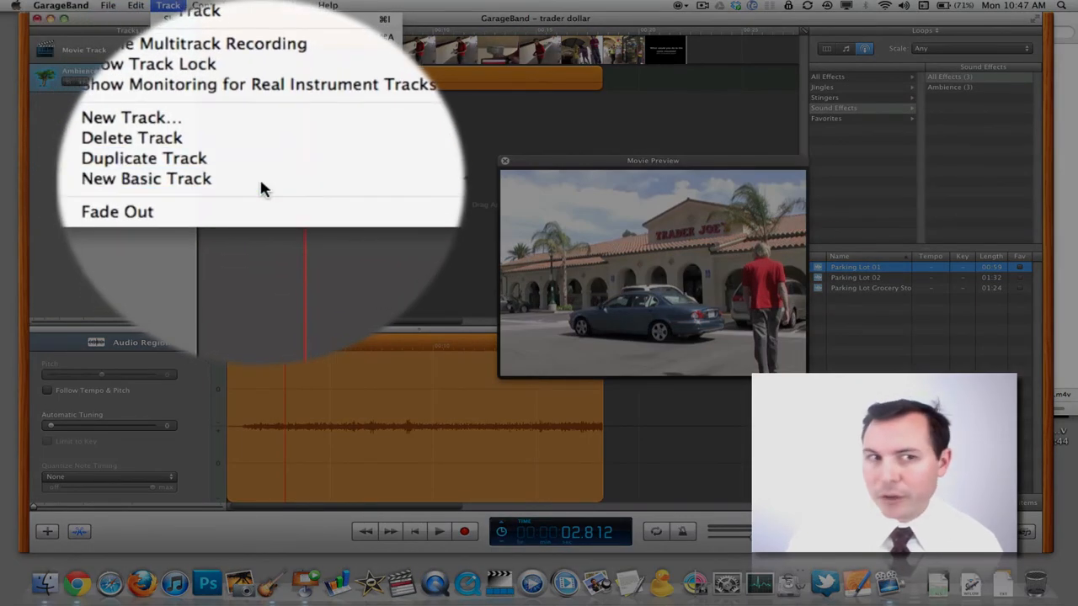
click(145, 179)
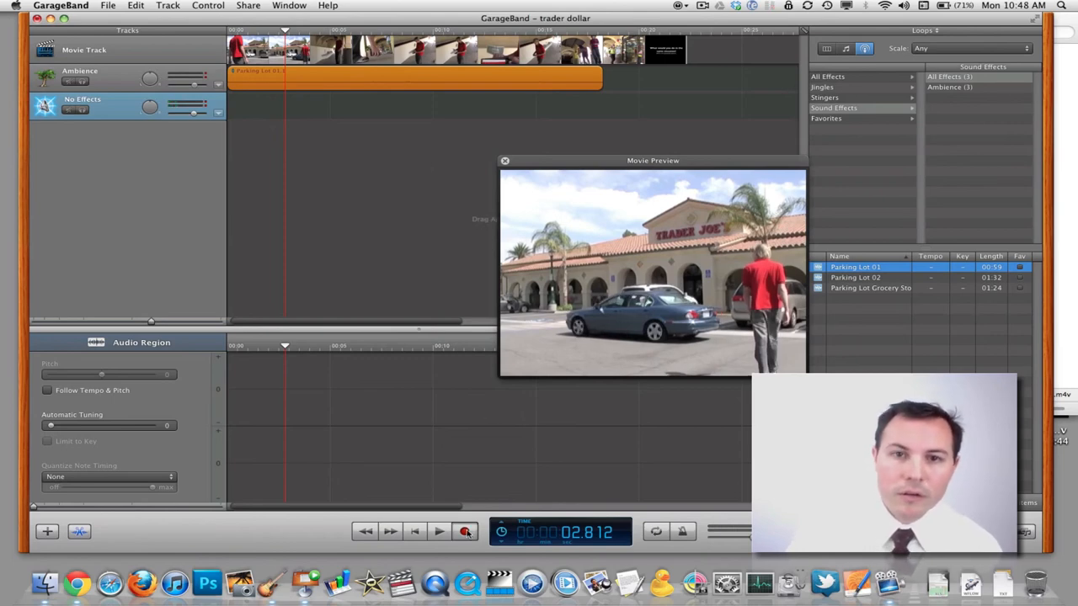
Record the short wallet sound onto the new track and stop recording.
click(434, 532)
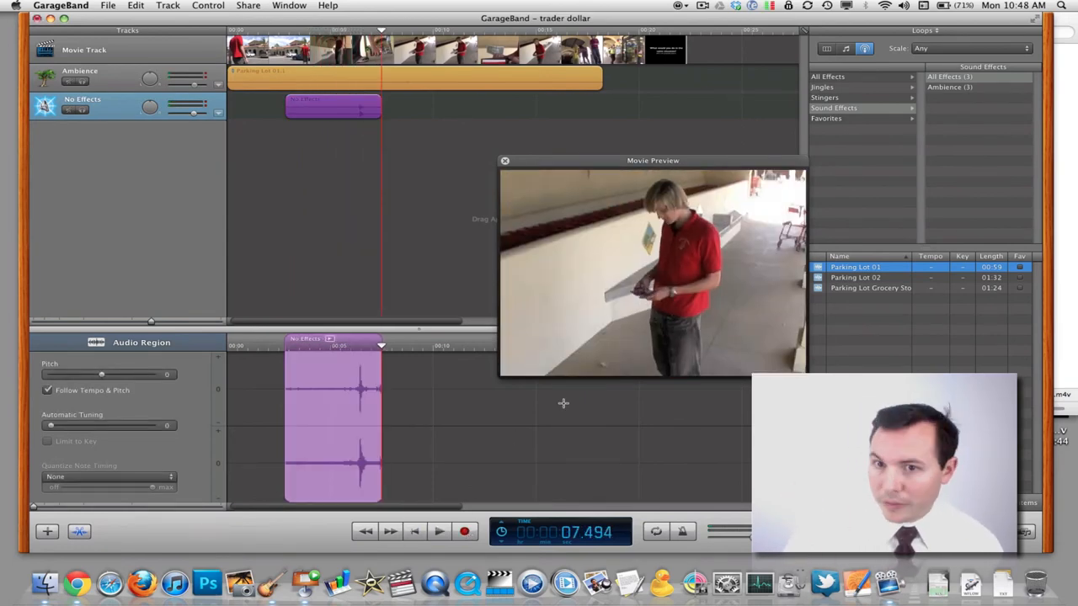
click(505, 161)
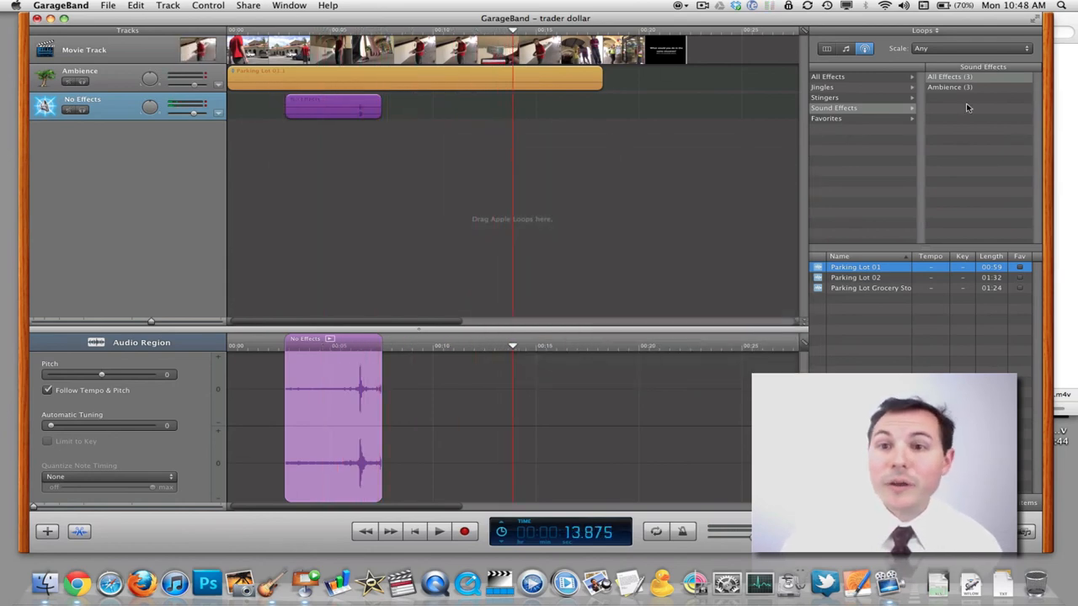
Filter the Loop Browser to Jazz jingles and place a jingle on its own track.
click(825, 86)
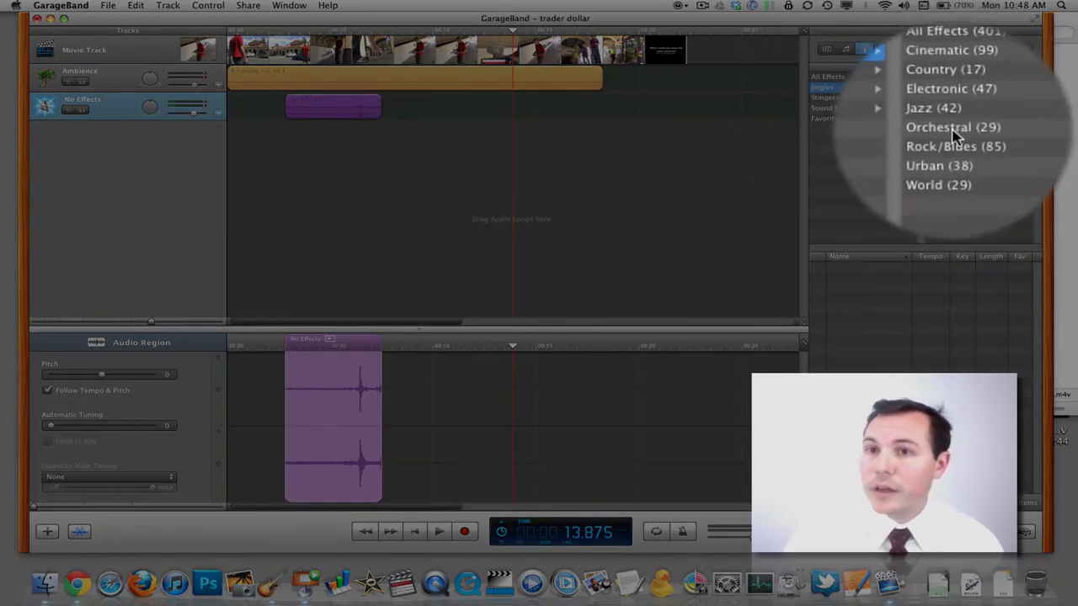
click(933, 108)
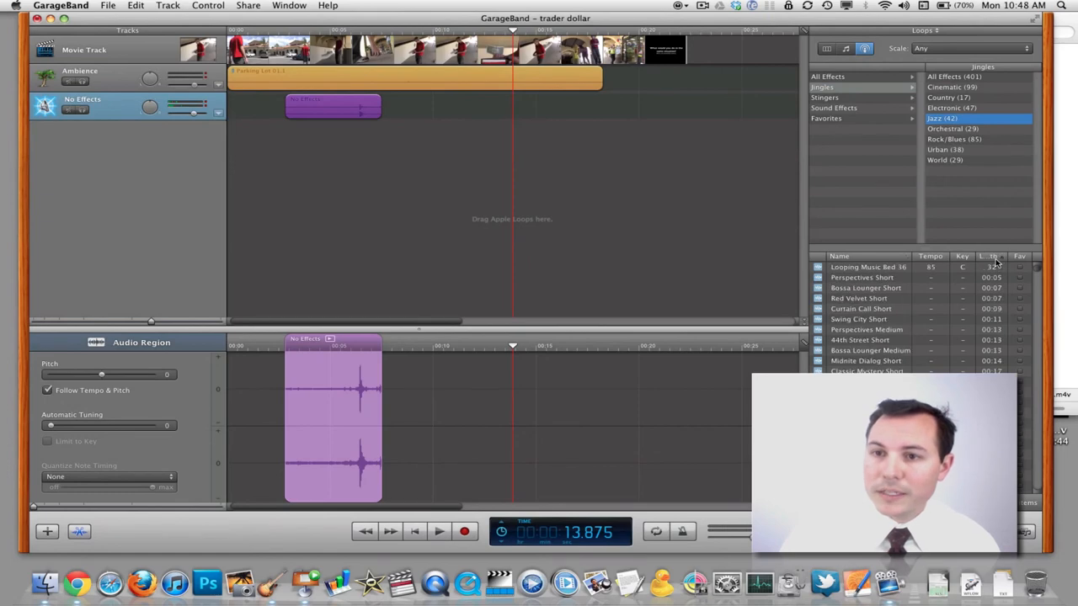
scroll(down, 3)
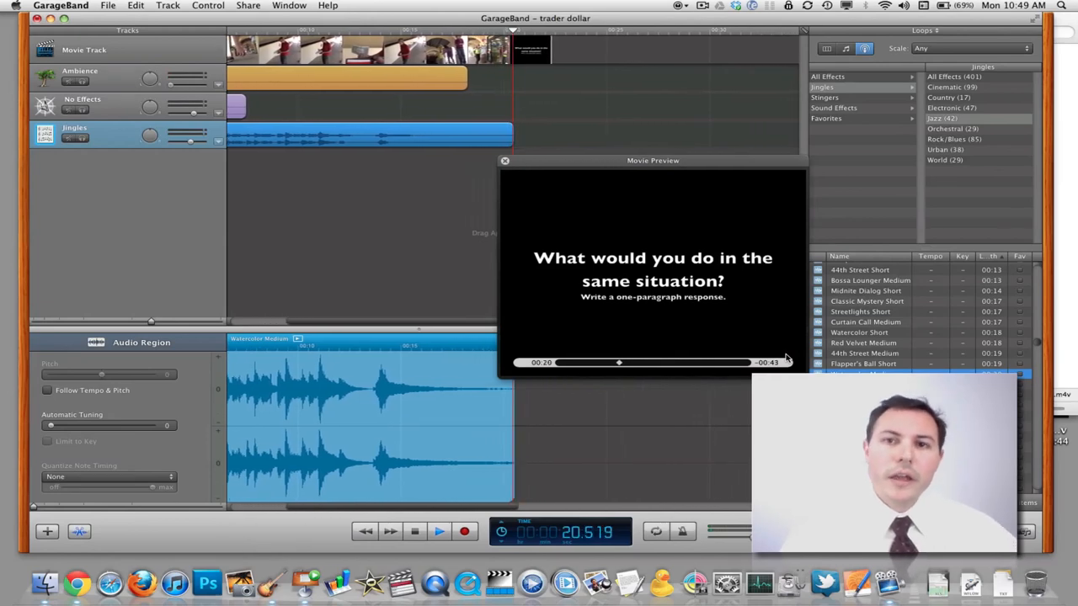
Start exporting the movie to disk via Share > Export Movie to Disk.
click(248, 5)
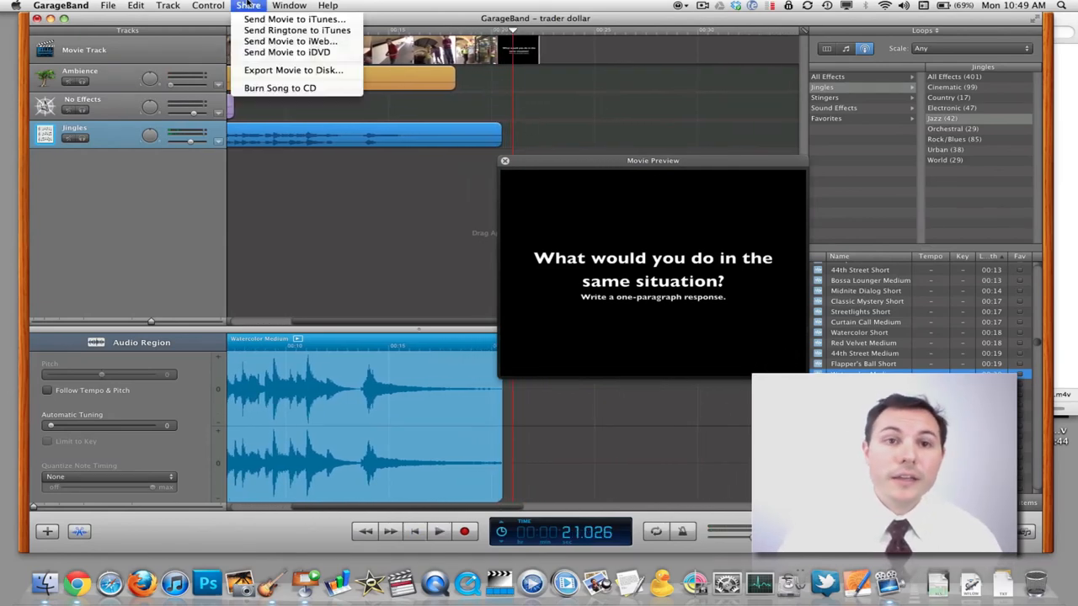
mouse_move(295, 70)
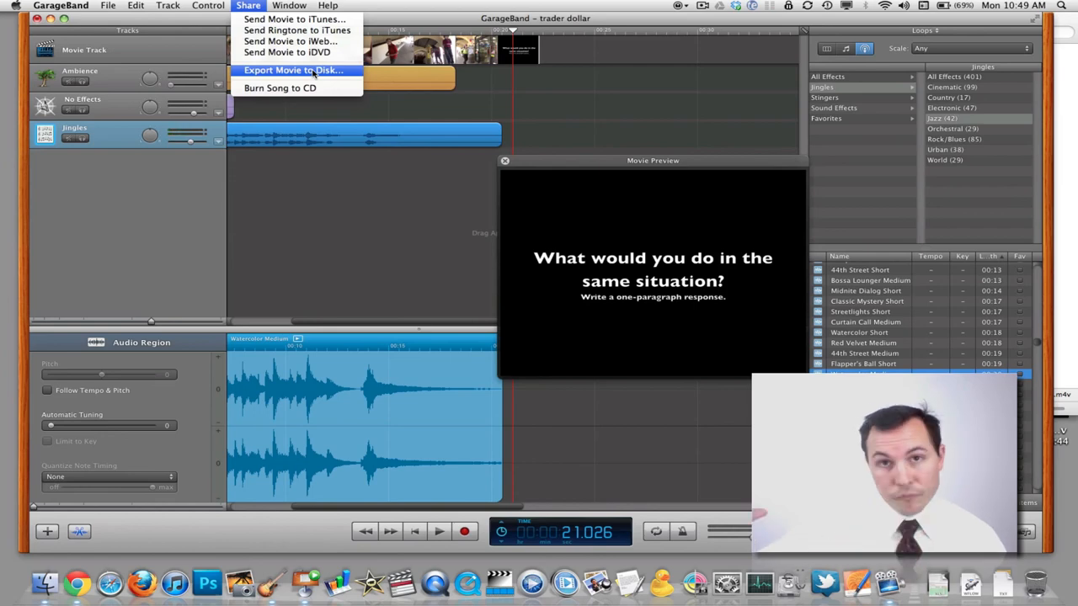
click(295, 71)
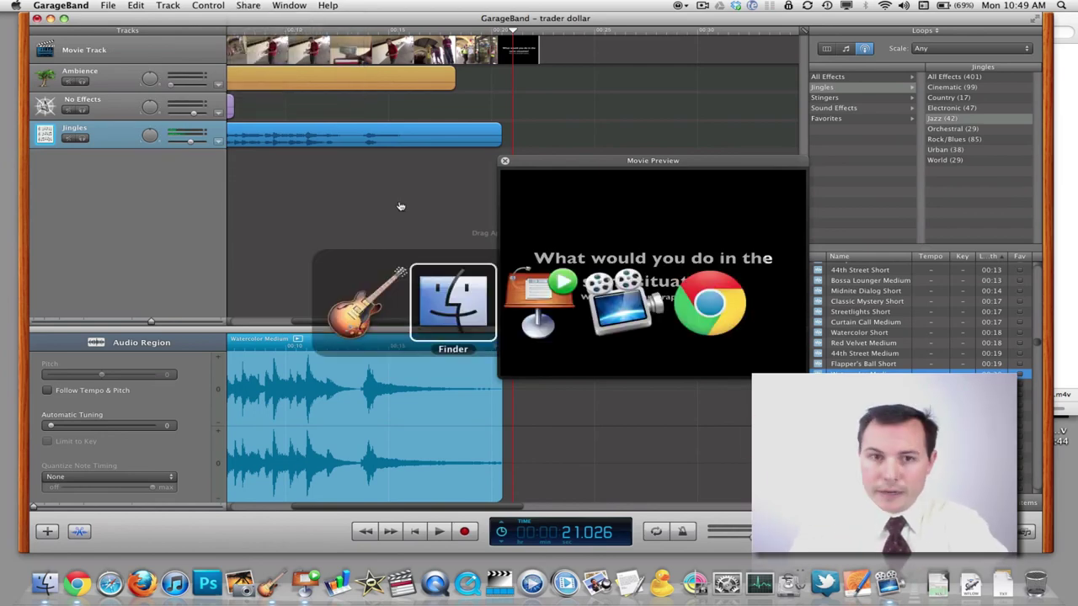